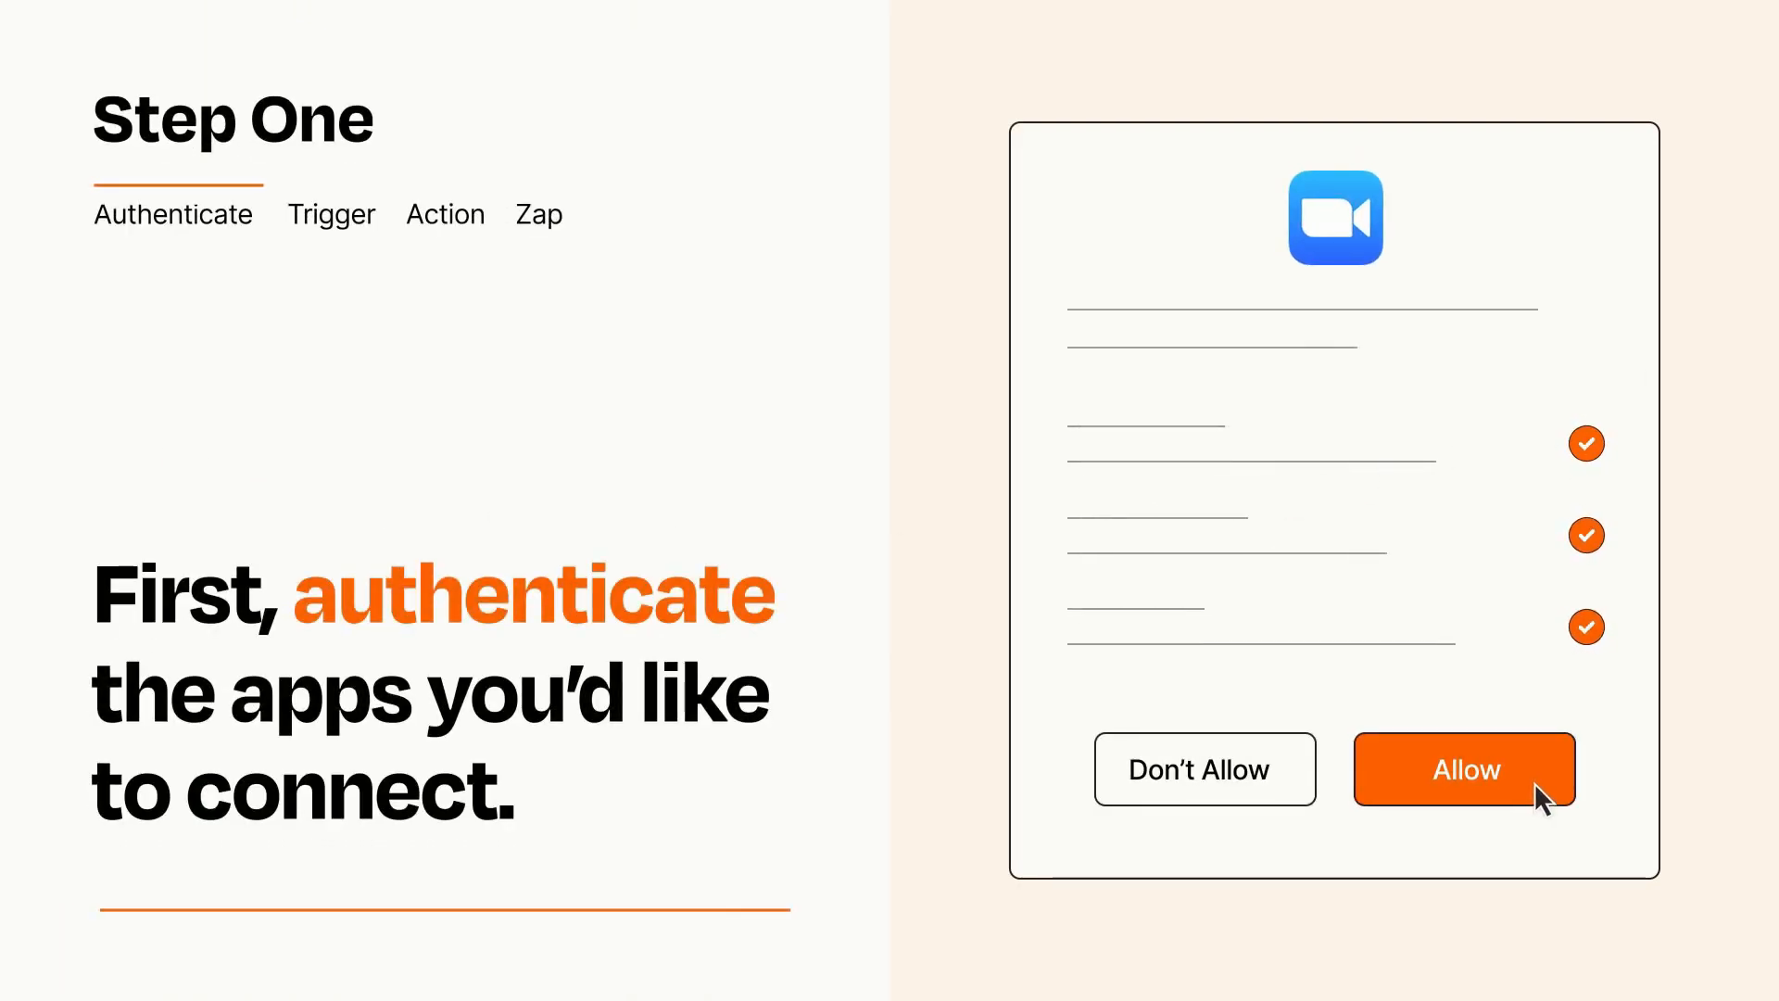
Step: Allow Zapier access to the Zoom account in the authorization dialog
left_click(1463, 767)
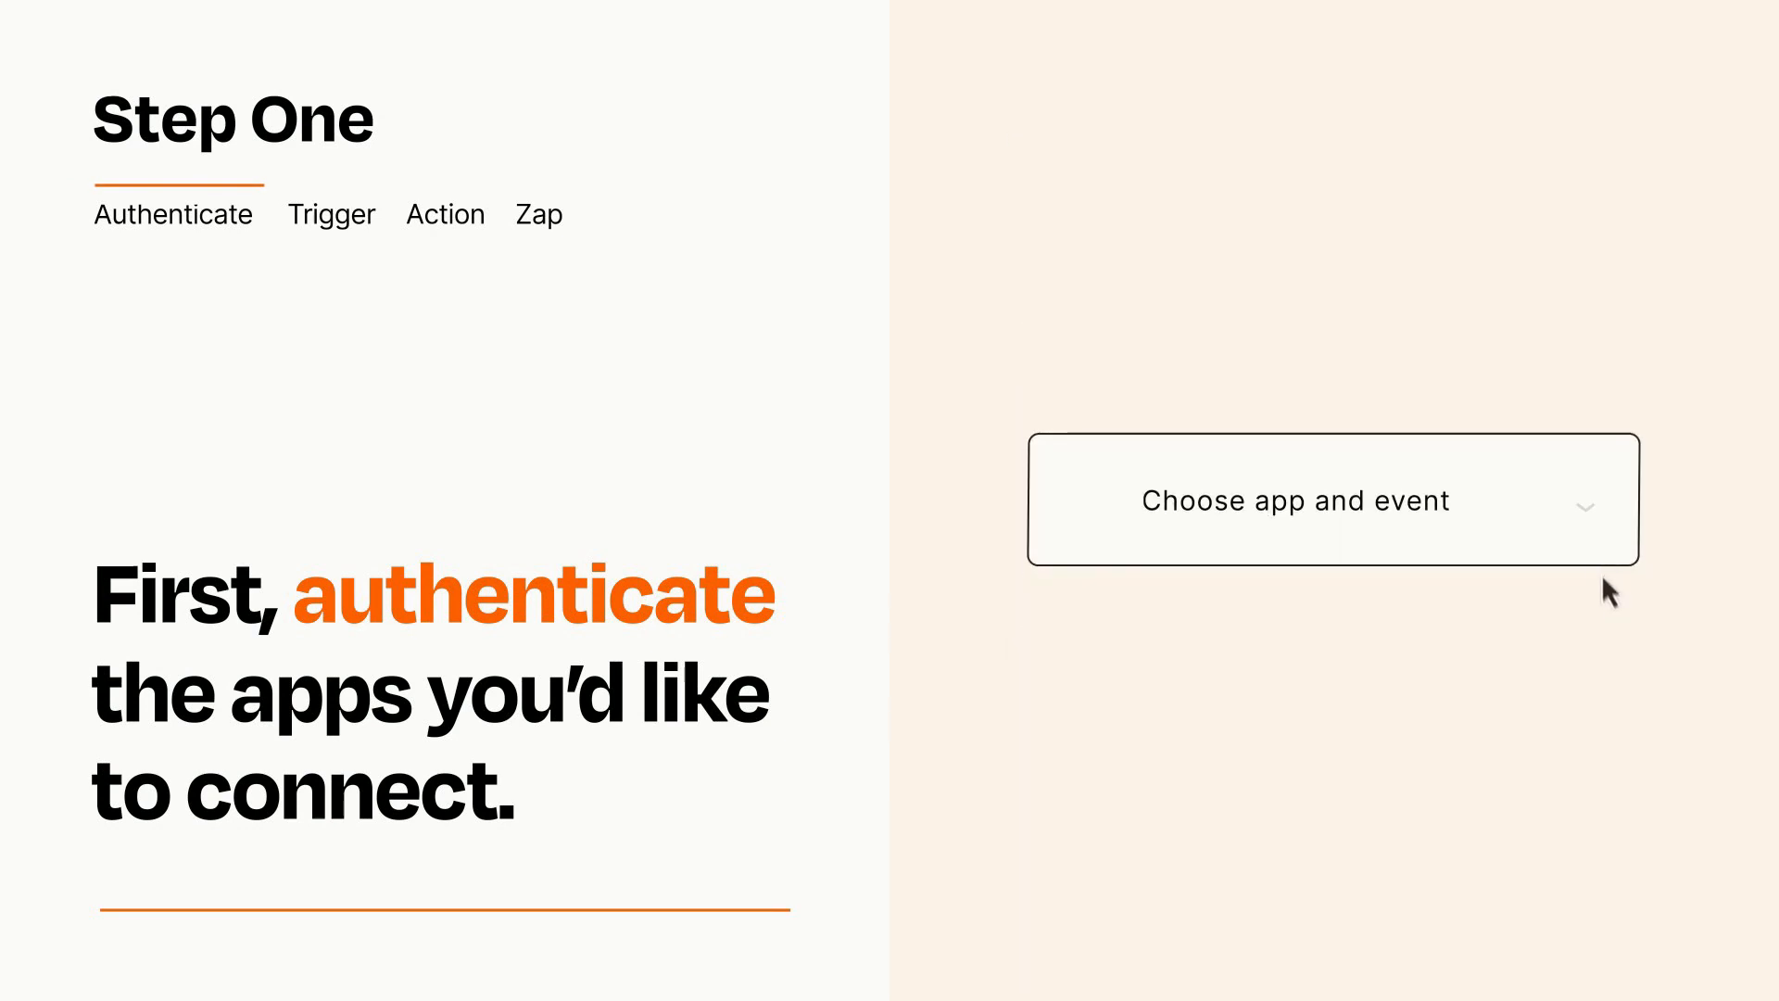
Step: Choose Zoom's New Registrant event as the Zap trigger
left_click(1333, 499)
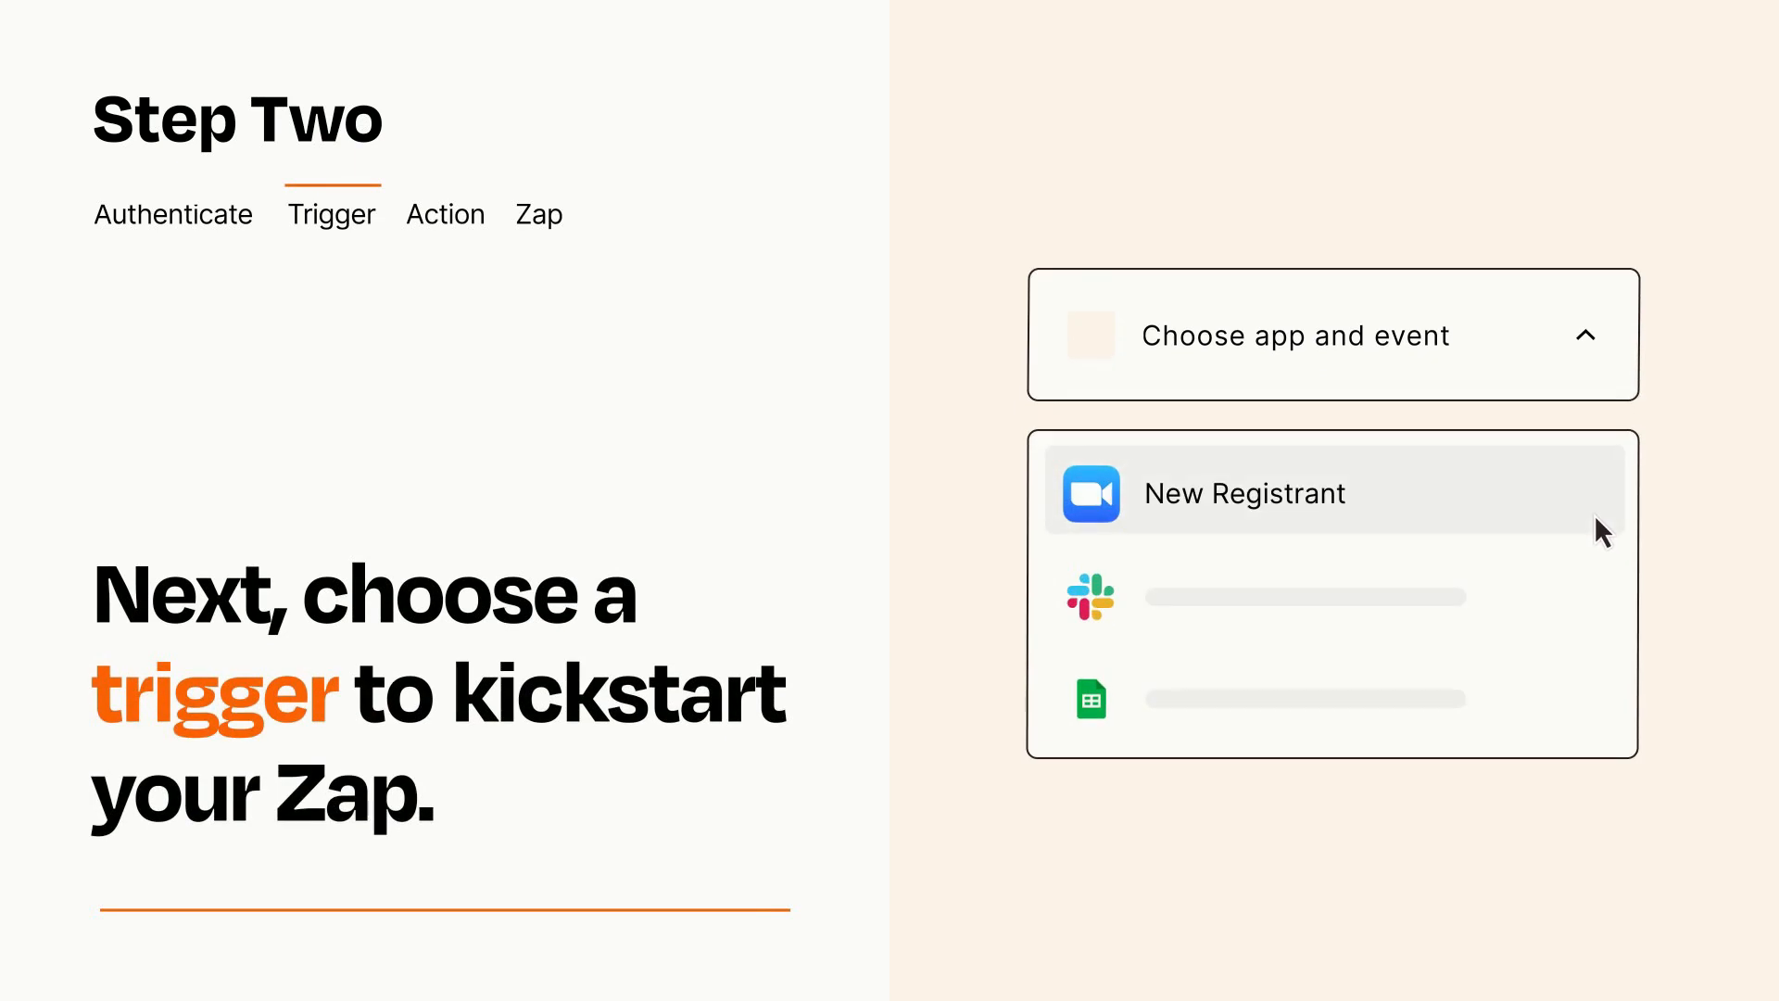
mouse_move(1601, 591)
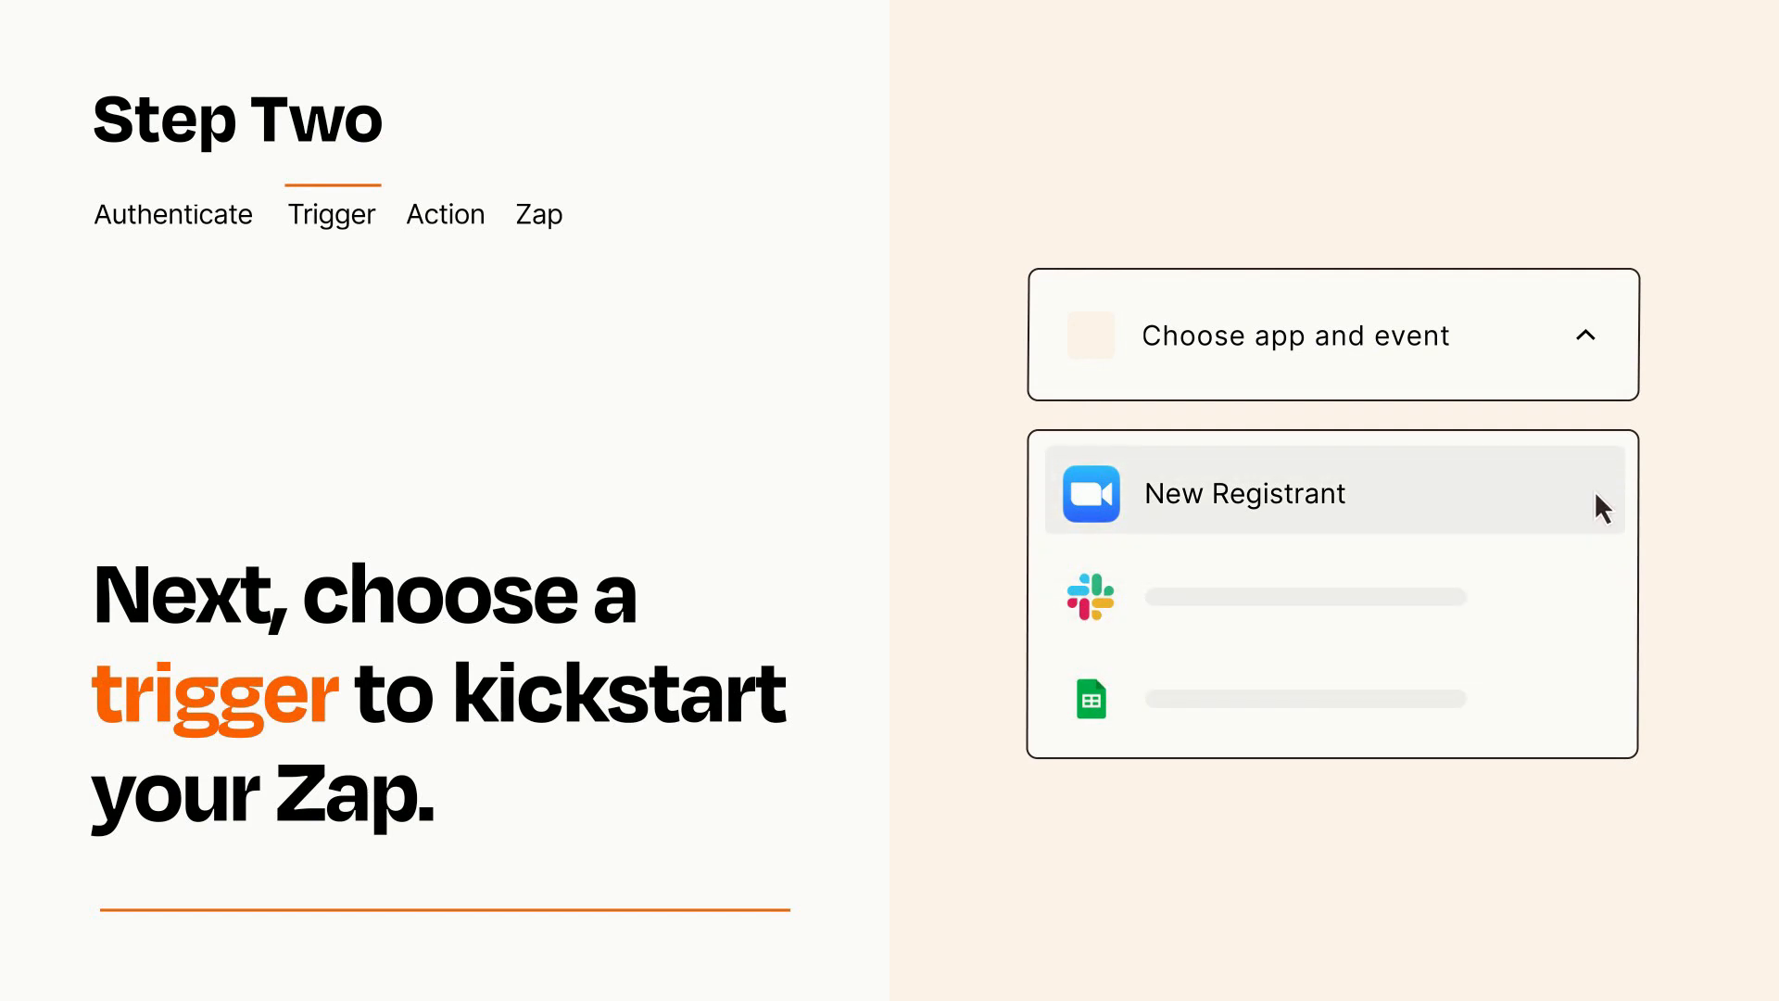
mouse_move(1603, 512)
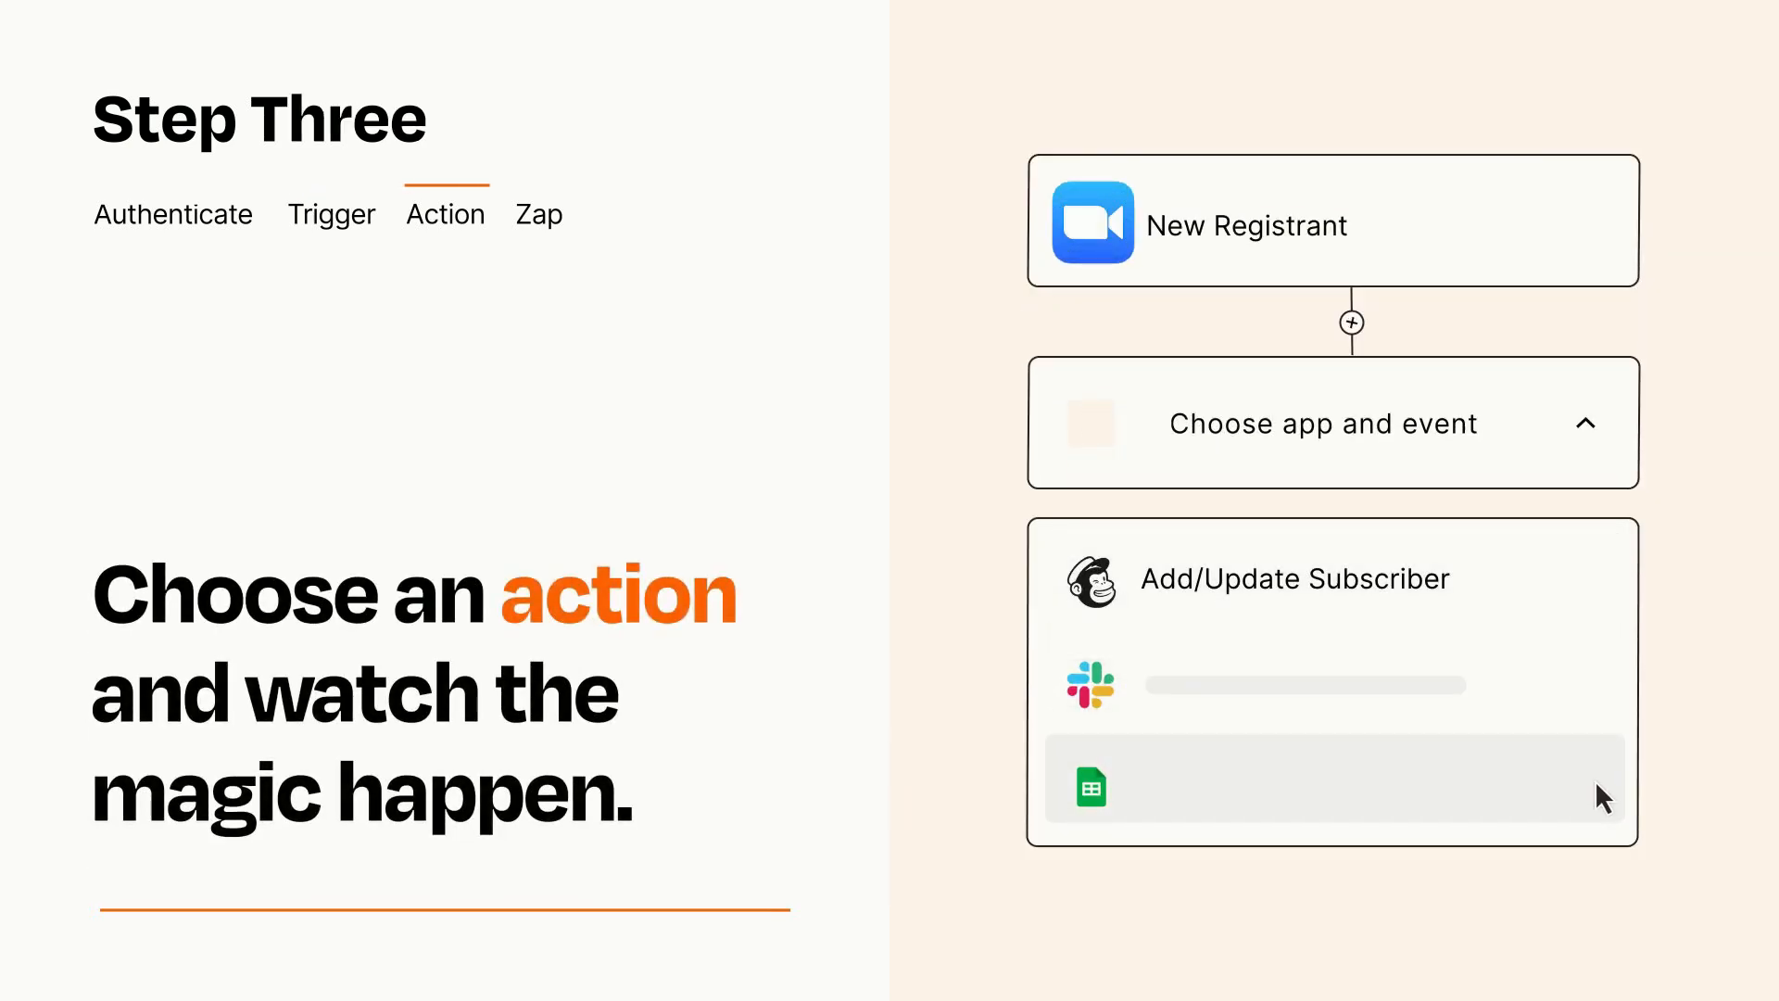
Step: Make Mailchimp Add/Update Subscriber the action, mapping Item and Details to Zoom data
left_click(1294, 578)
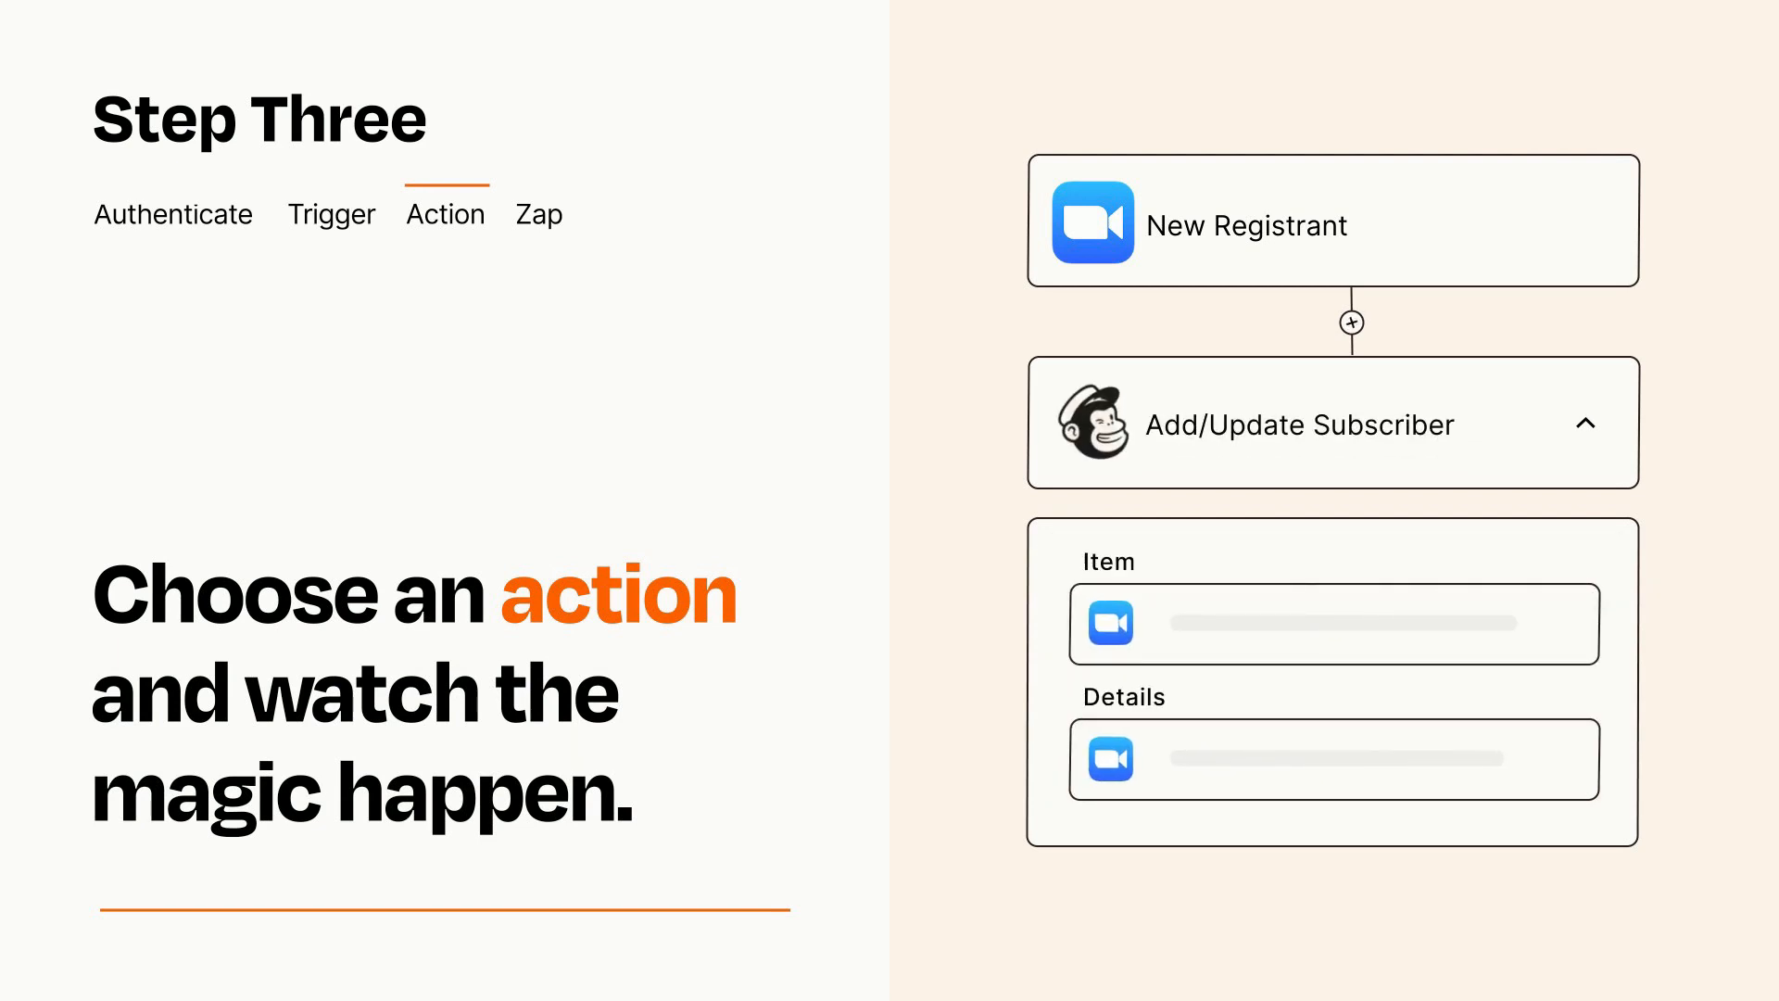
left_click(1588, 423)
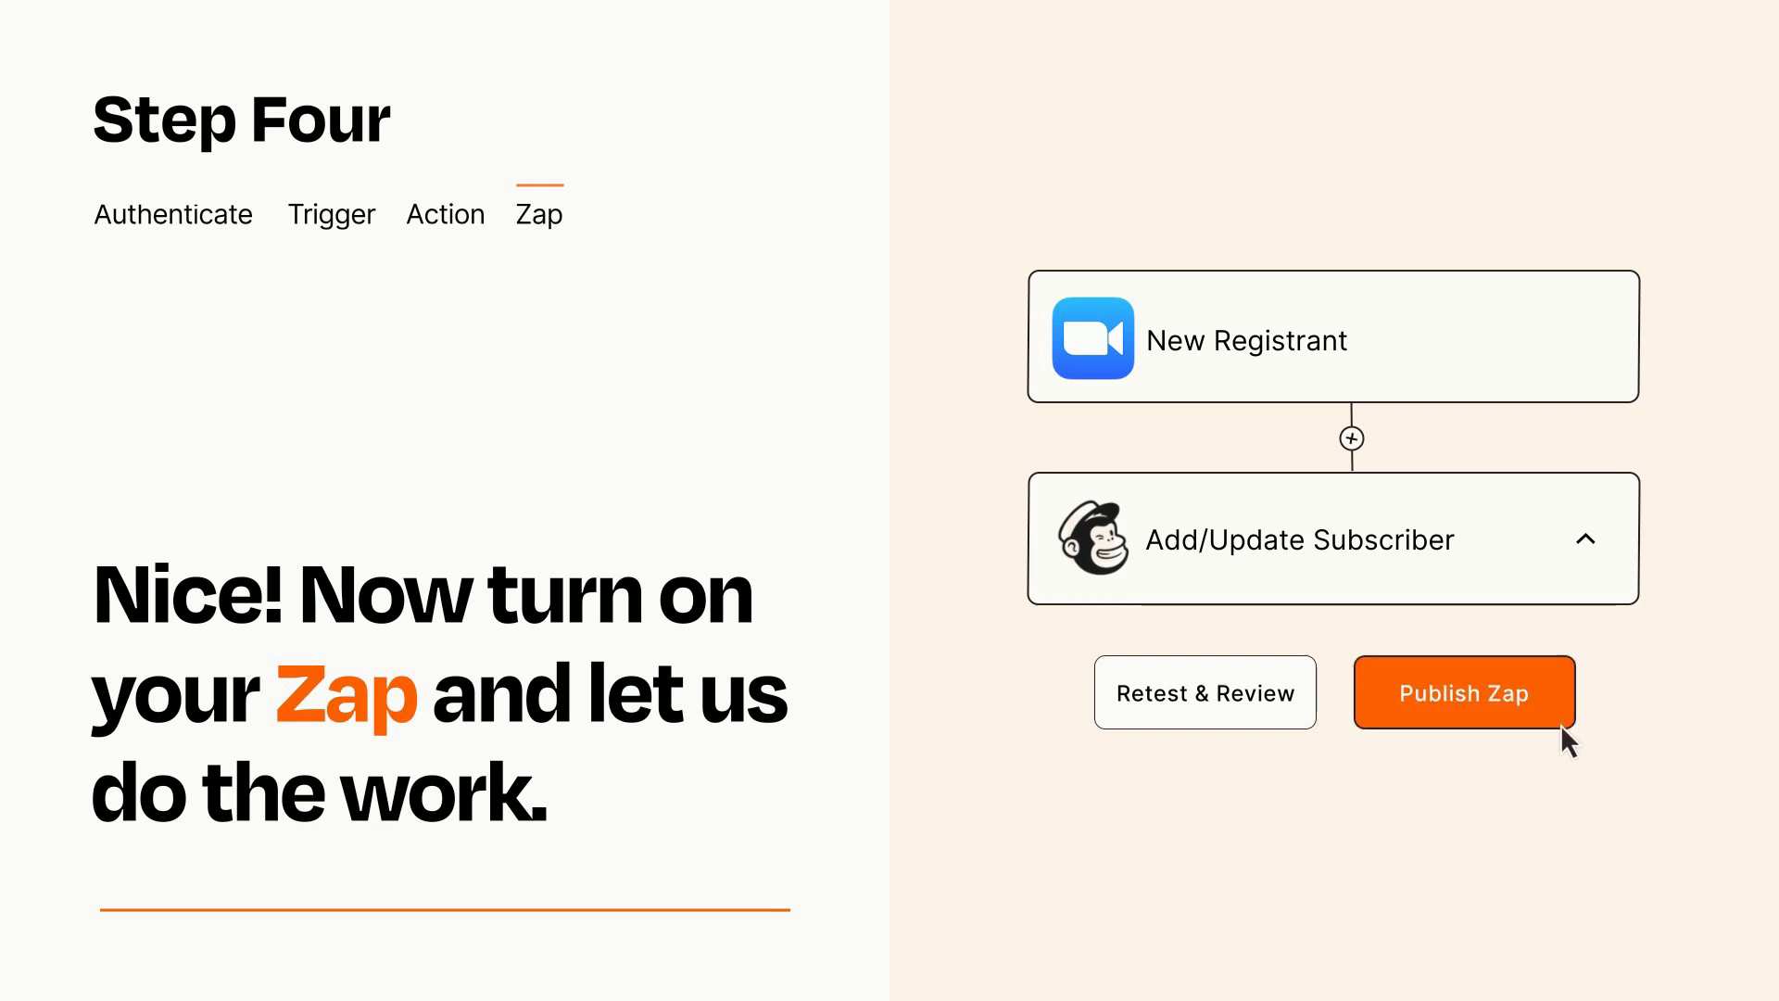
Step: Publish the Zap so new Zoom registrants become Mailchimp subscribers
left_click(1463, 691)
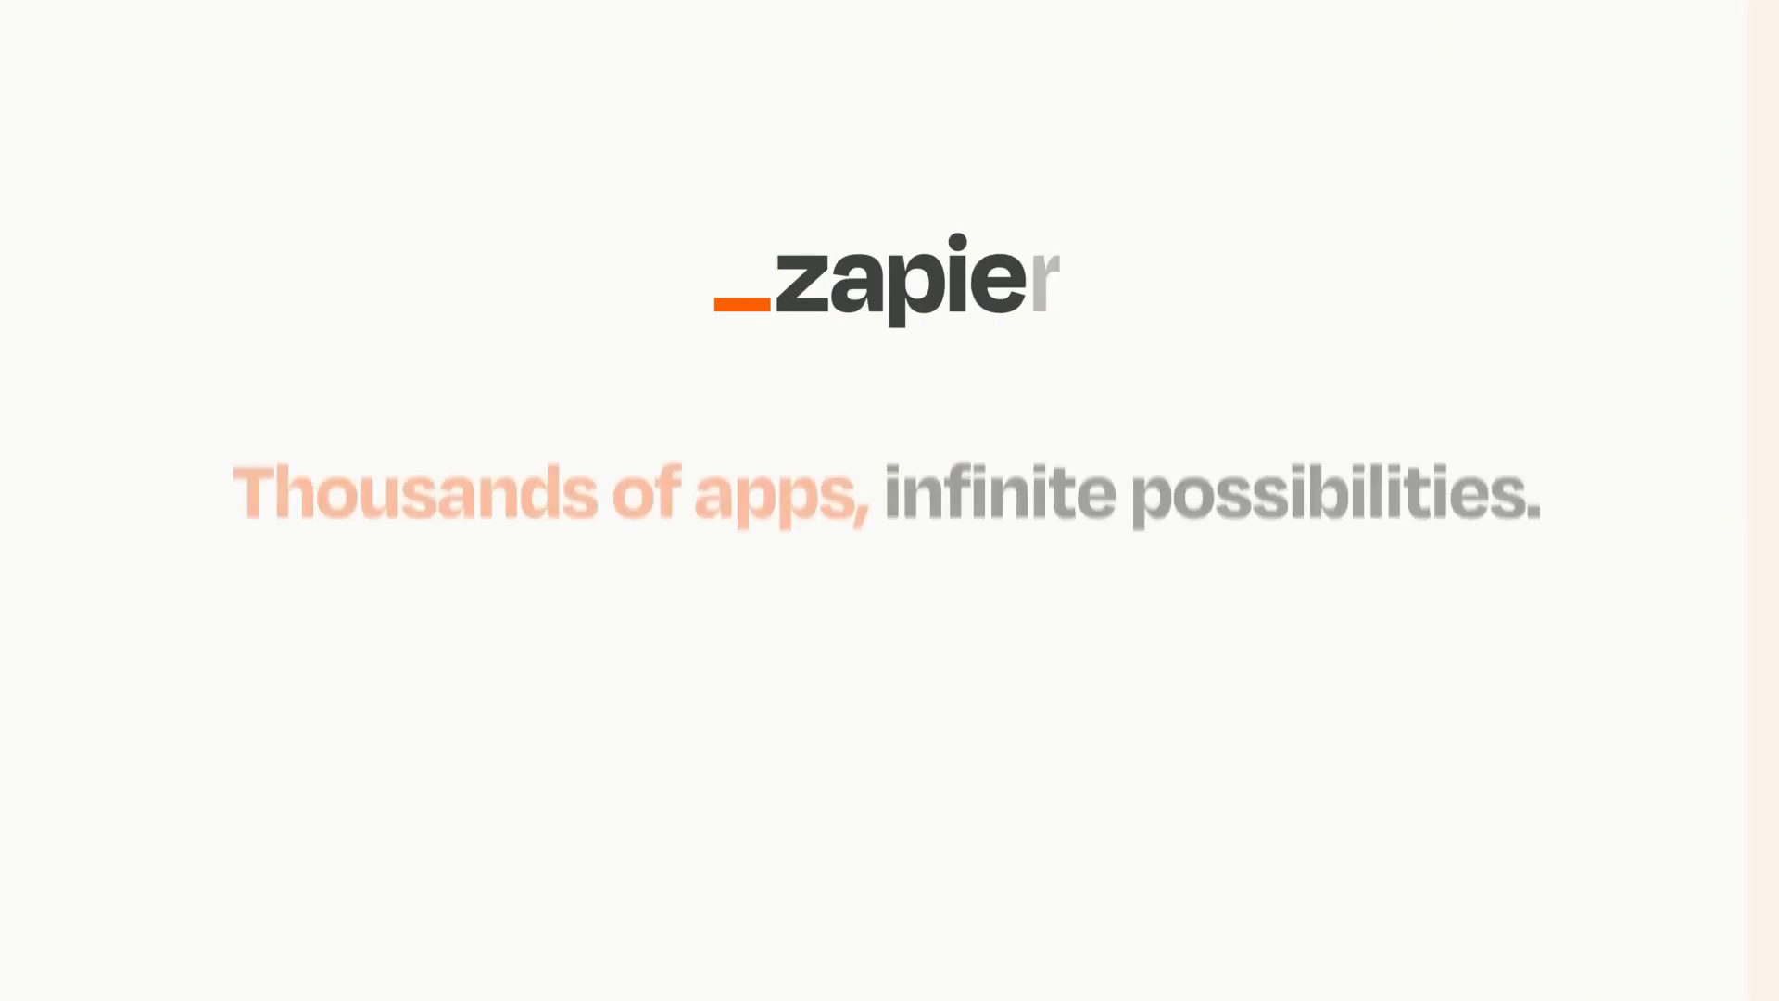